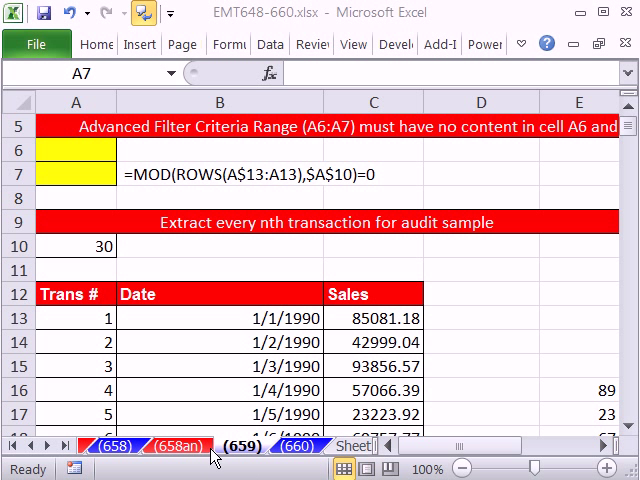
mouse_move(298, 42)
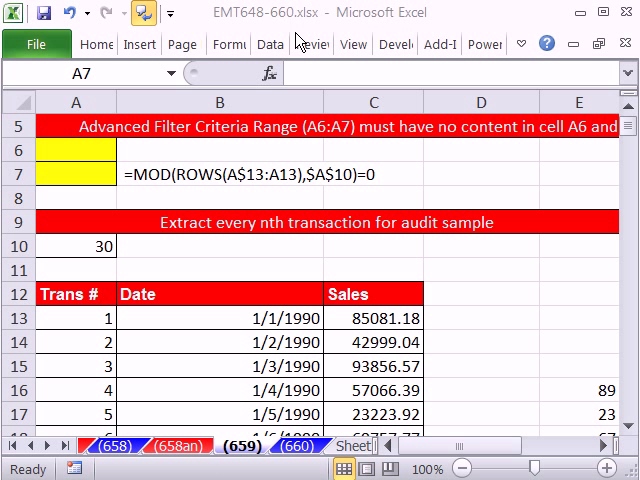
mouse_move(568, 206)
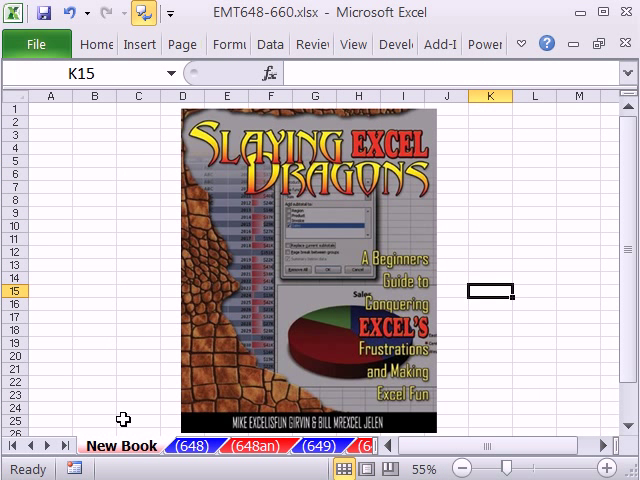
mouse_move(186, 140)
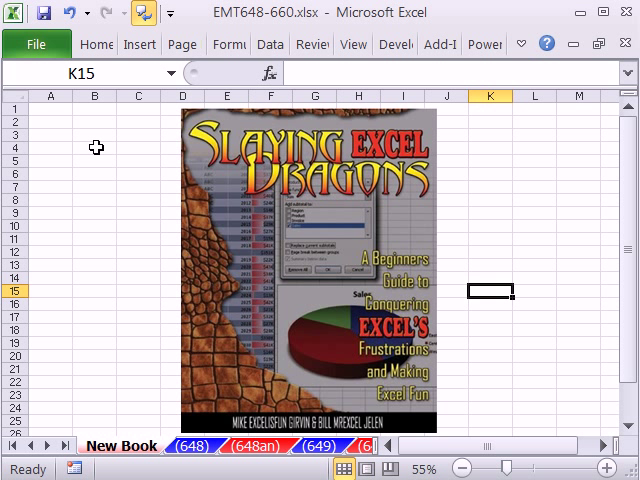
mouse_move(452, 212)
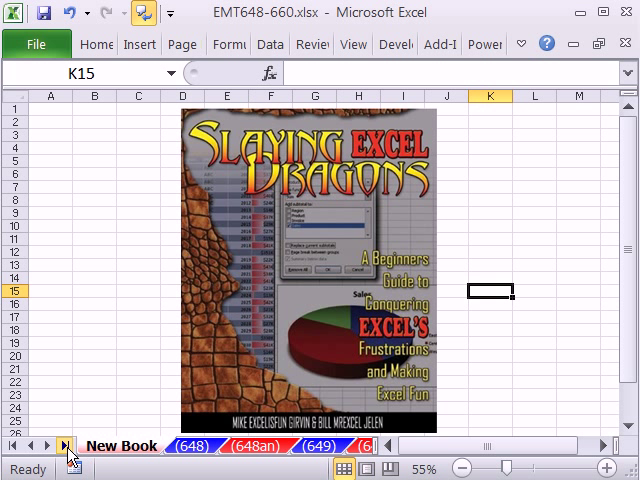
Return to sheet (659) and review the data, selecting Trans # A13 and Sales C13
click(65, 446)
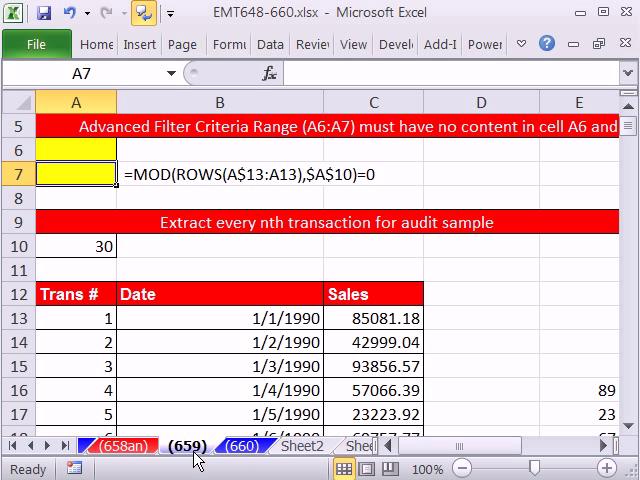
scroll(down, 3)
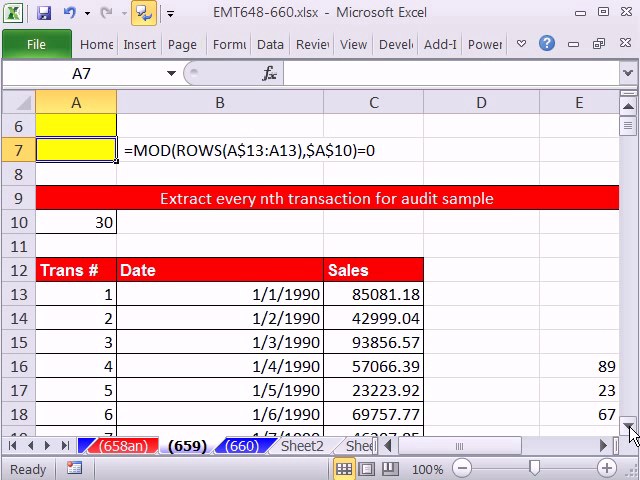
scroll(right, 3)
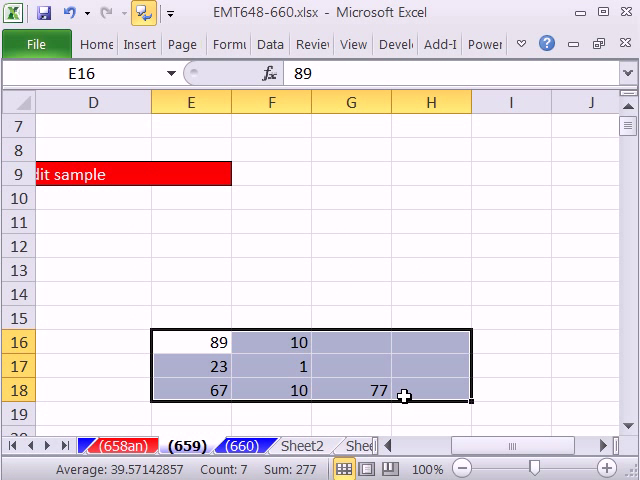
scroll(left, 3)
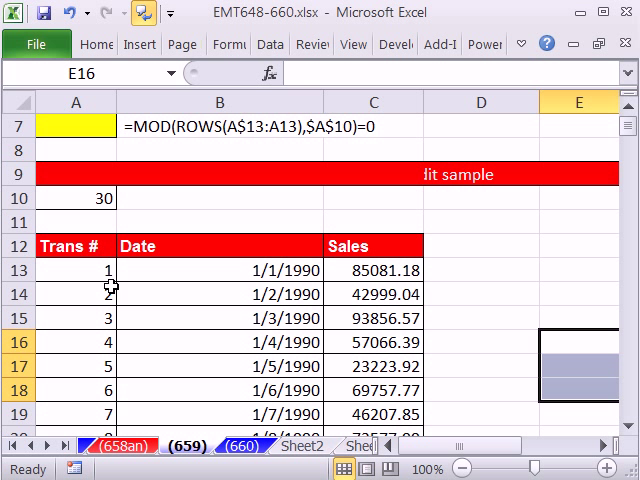
click(76, 270)
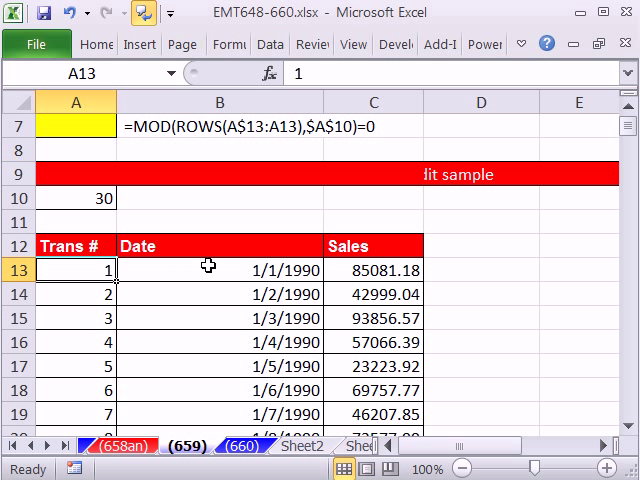
click(372, 270)
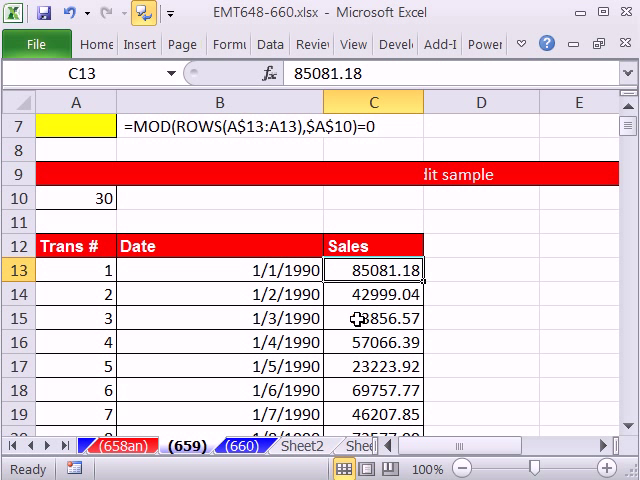
scroll(up, 3)
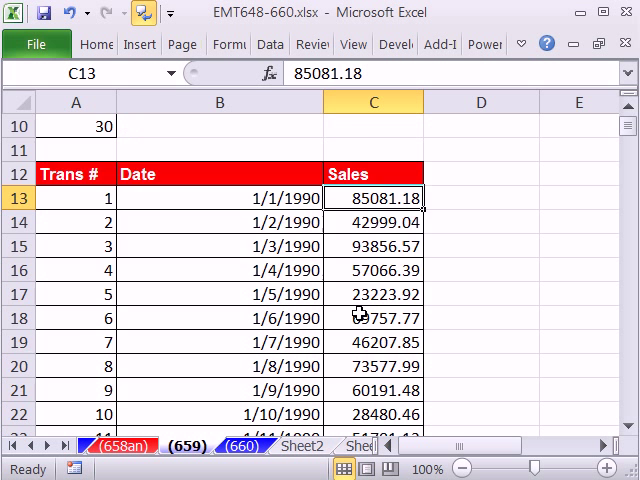
scroll(up, 3)
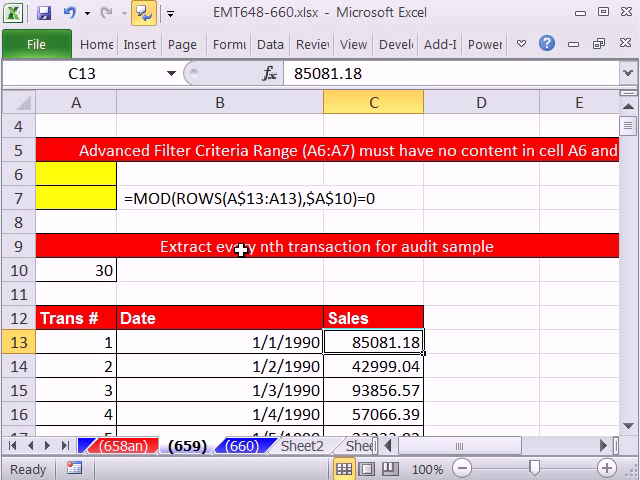
mouse_move(82, 177)
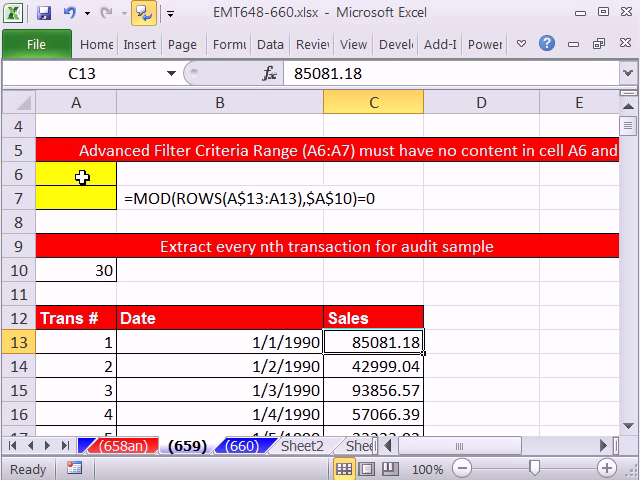
click(74, 177)
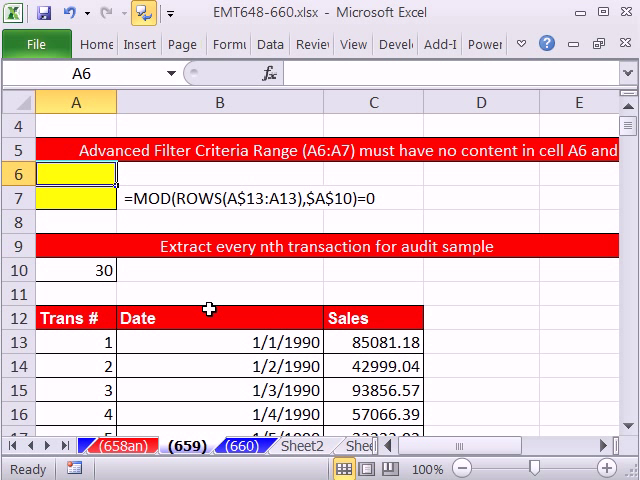
click(70, 198)
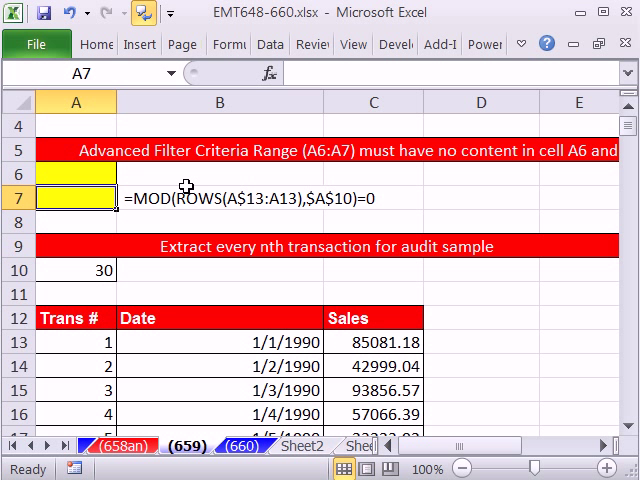
drag(70, 293, 373, 318)
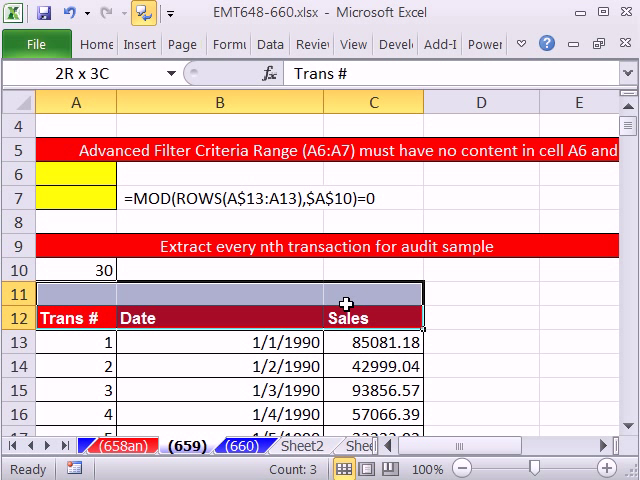
click(72, 317)
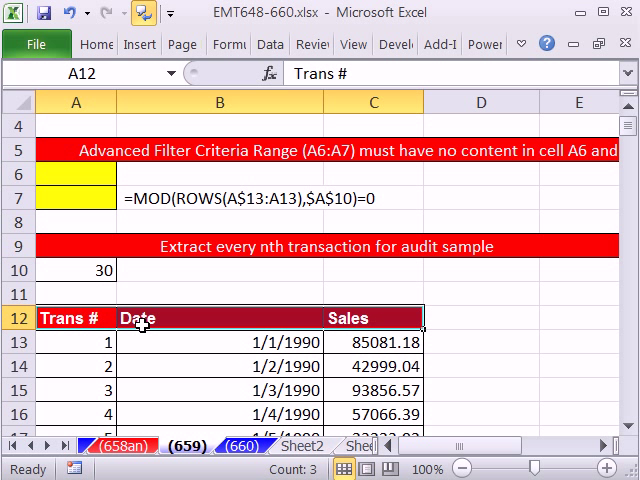
mouse_move(322, 317)
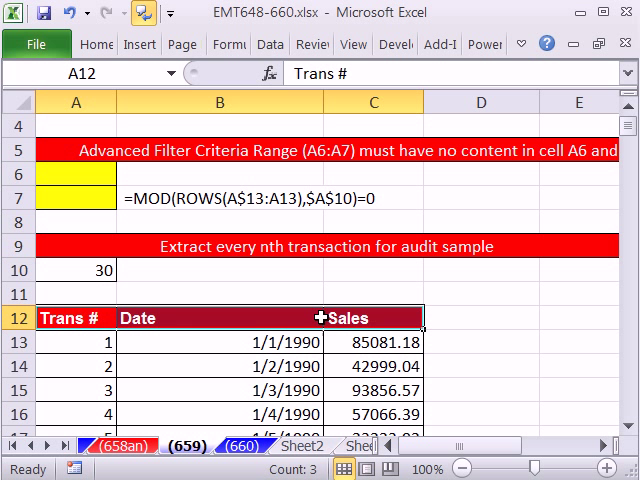
mouse_move(349, 176)
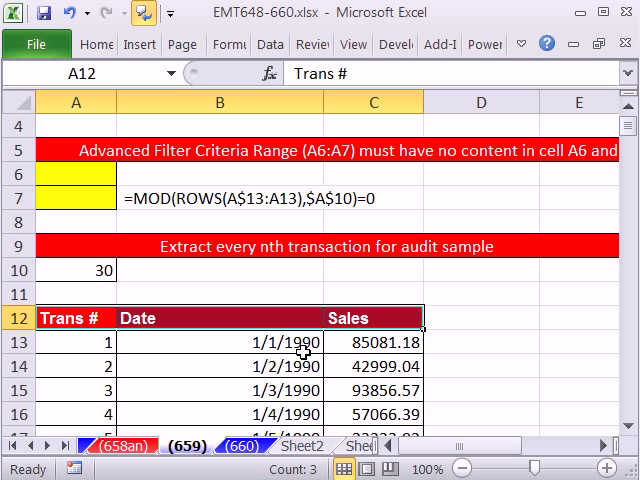
mouse_move(238, 126)
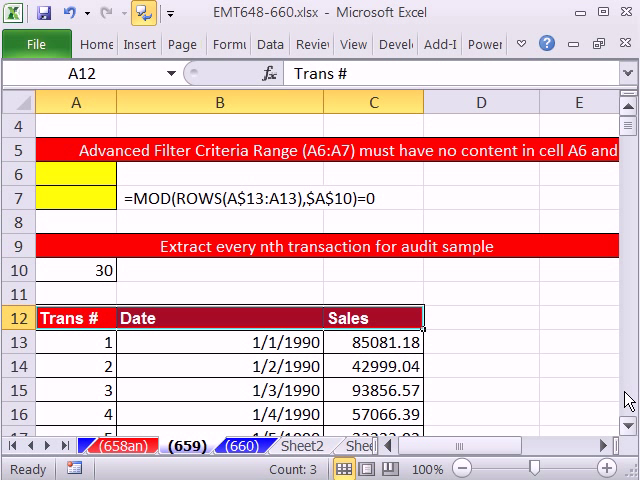
mouse_move(84, 174)
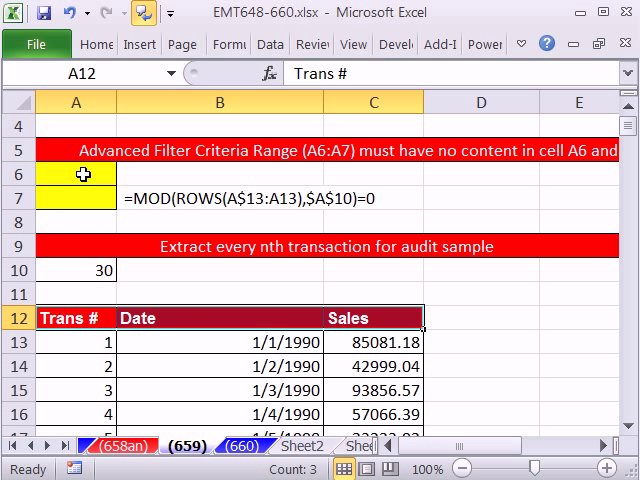
click(75, 175)
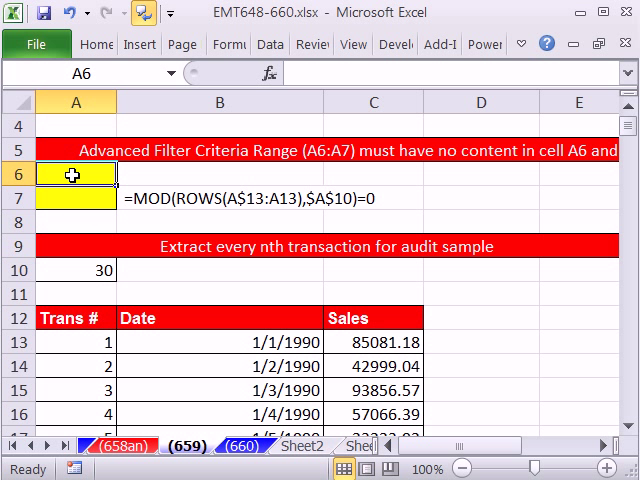
click(70, 198)
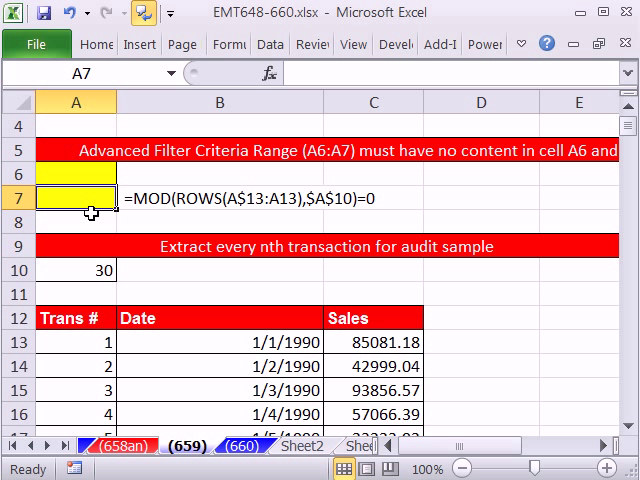
mouse_move(90, 197)
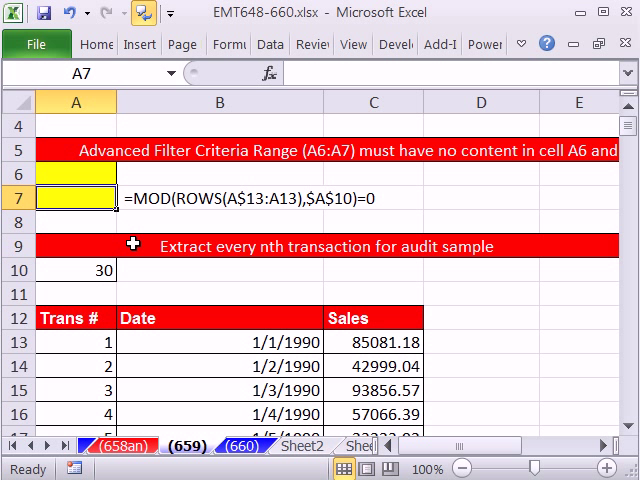
mouse_move(174, 268)
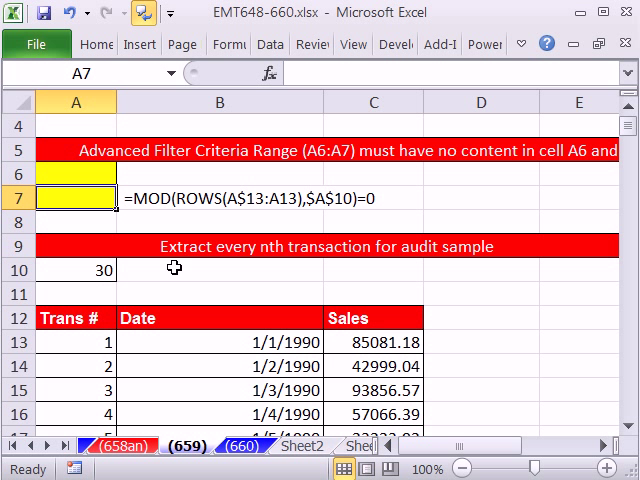
mouse_move(120, 363)
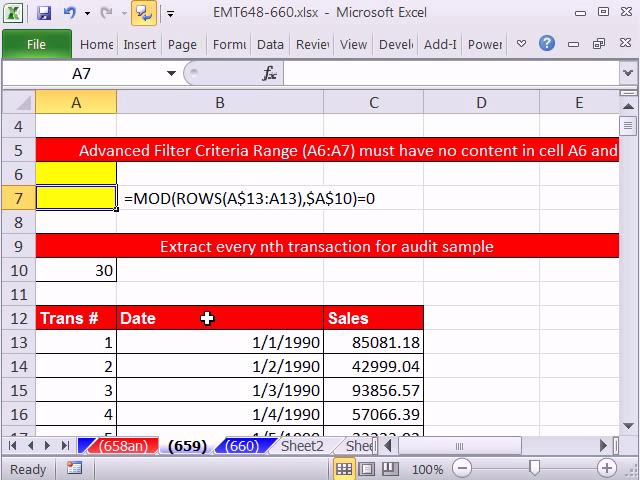
Type =MOD( in A7, trying sample arguments 3,2 before deleting them
text(=mo)
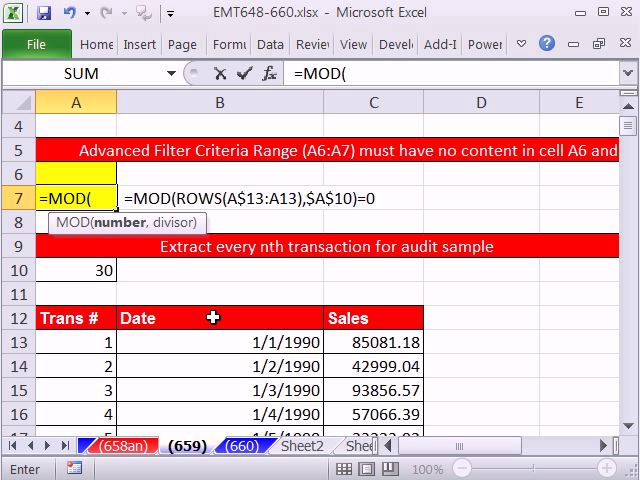
text(3)
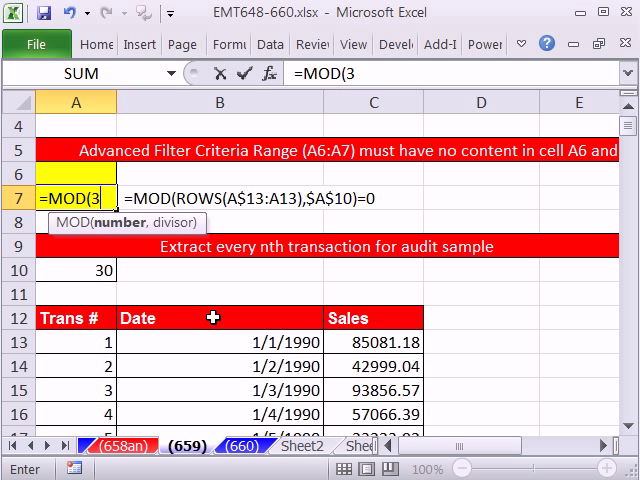
text(,2)
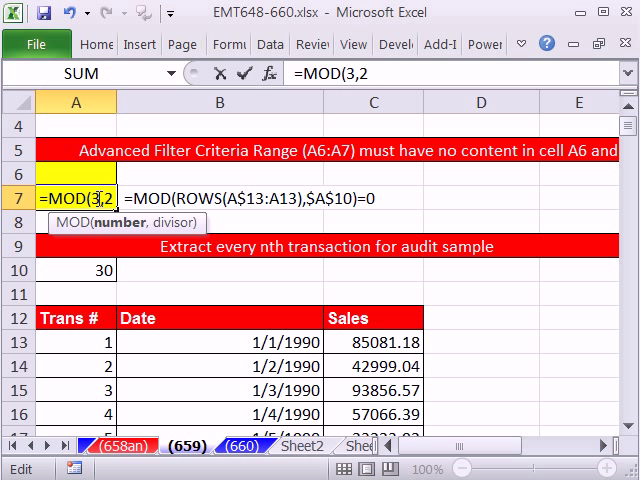
key(BackSpace)
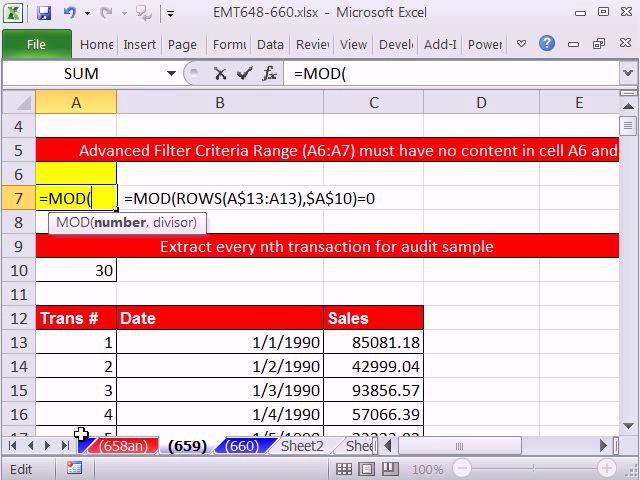
mouse_move(128, 332)
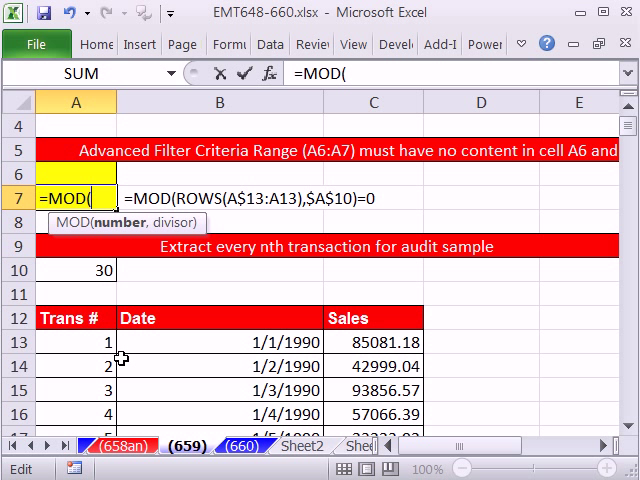
mouse_move(85, 394)
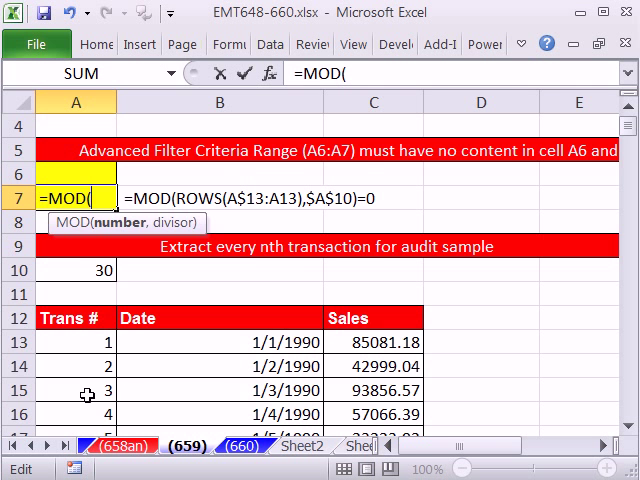
scroll(down, 3)
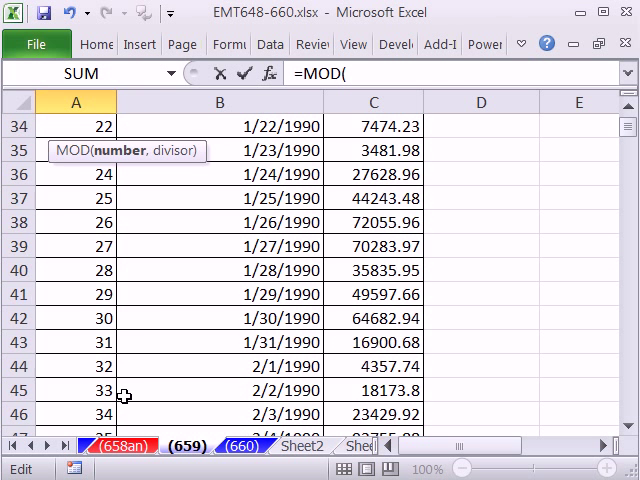
scroll(down, 3)
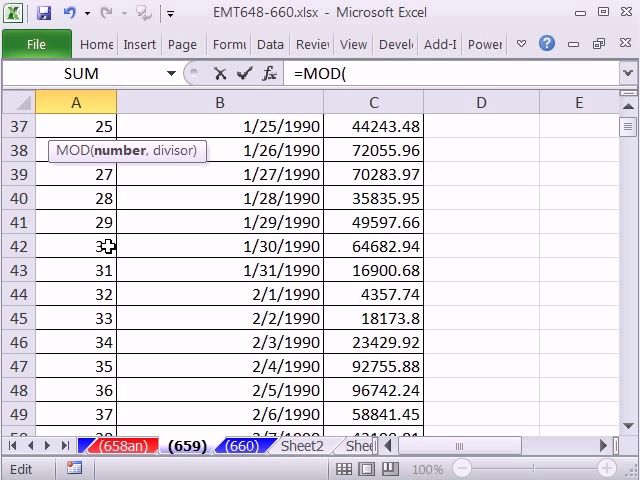
mouse_move(322, 258)
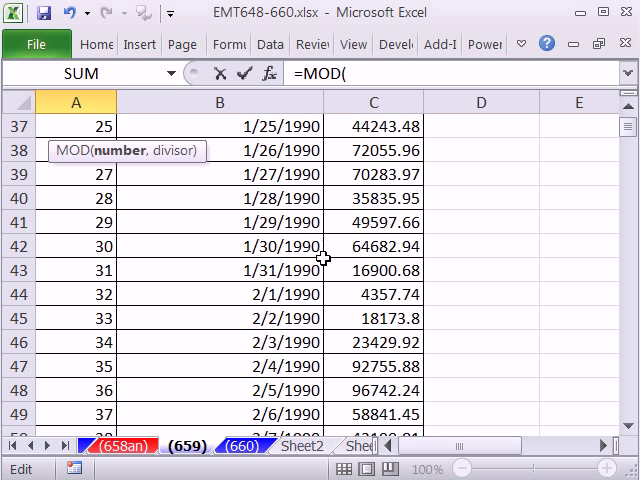
scroll(down, 3)
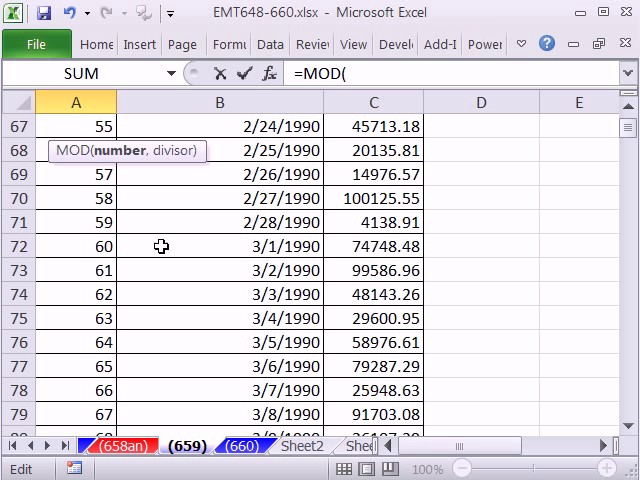
mouse_move(110, 247)
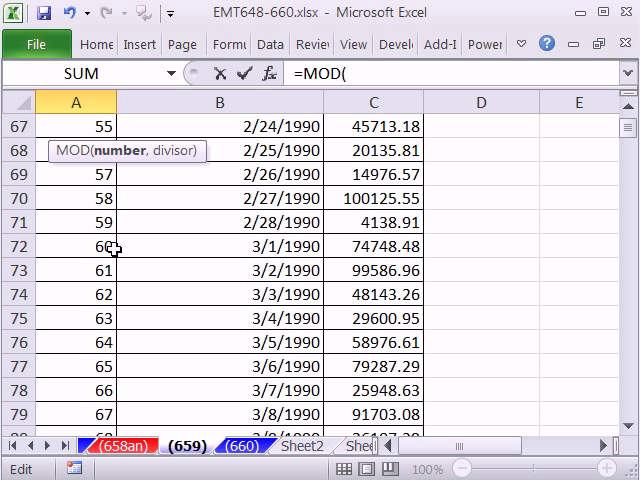
mouse_move(148, 296)
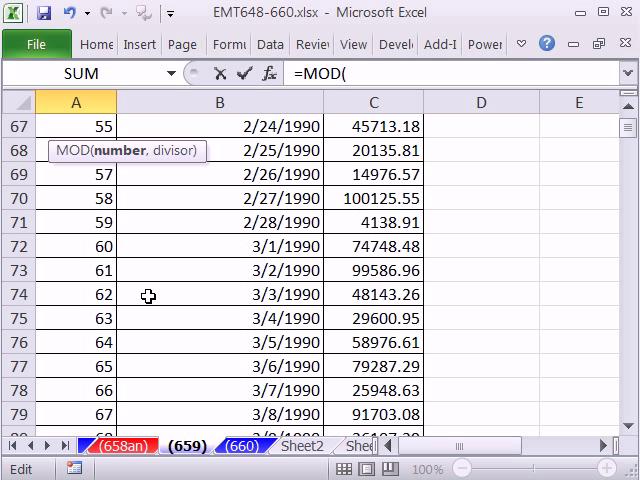
scroll(up, 3)
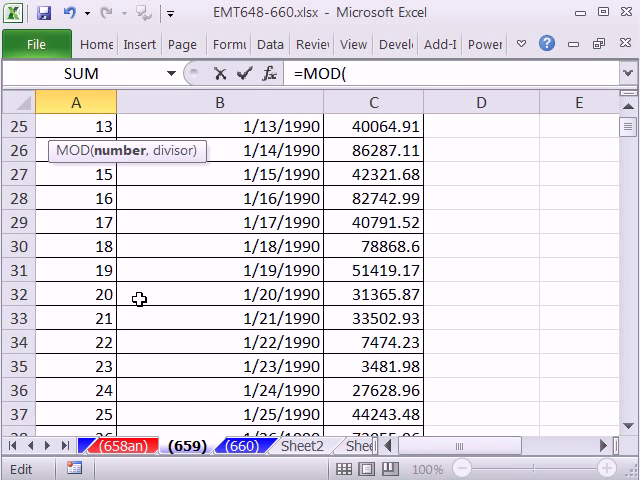
scroll(up, 3)
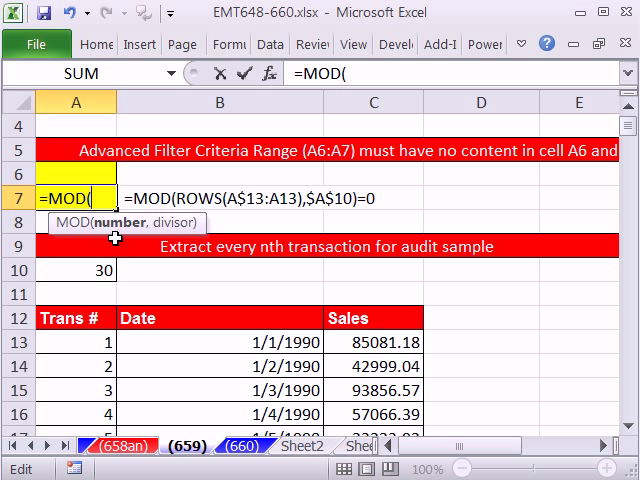
mouse_move(108, 340)
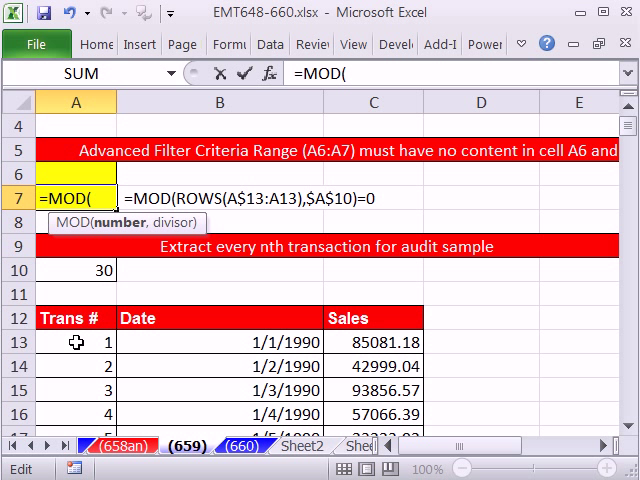
Complete A7 as =MOD(A13,A$10) with Trans # A13 and the locked divisor A$10
click(70, 340)
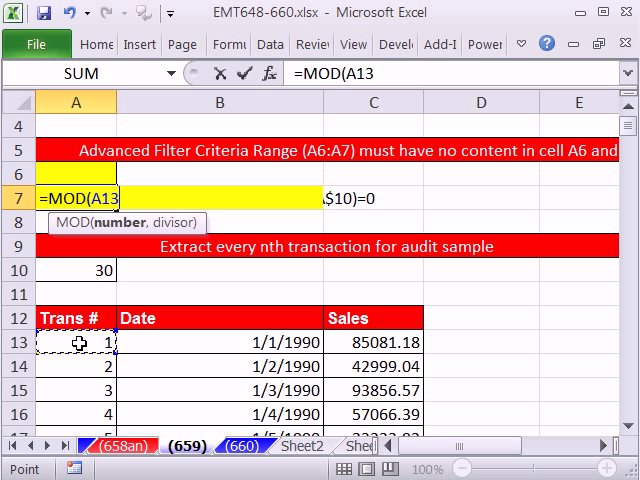
mouse_move(87, 356)
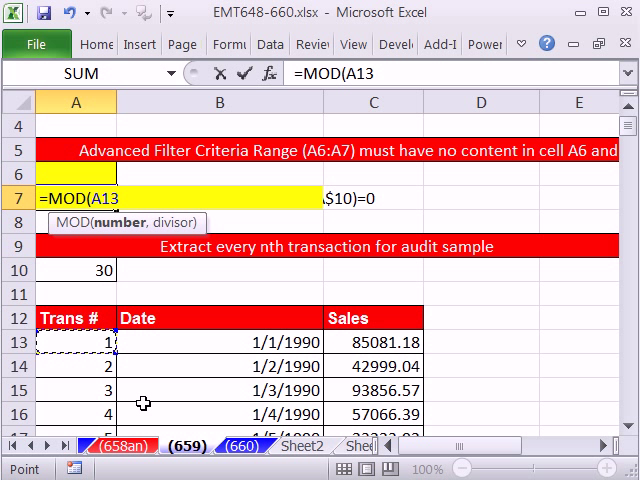
text(,)
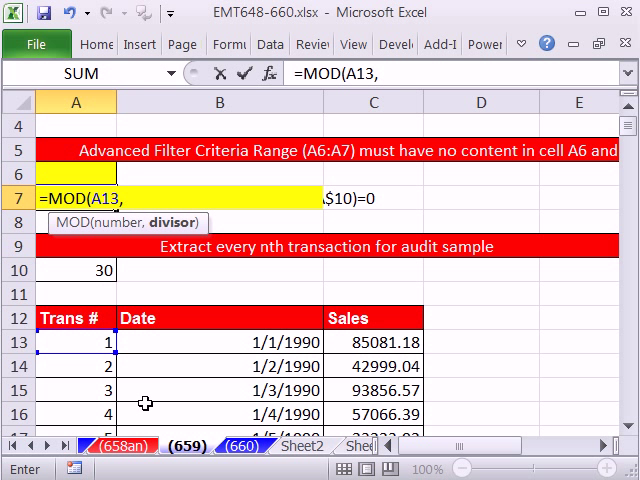
click(73, 269)
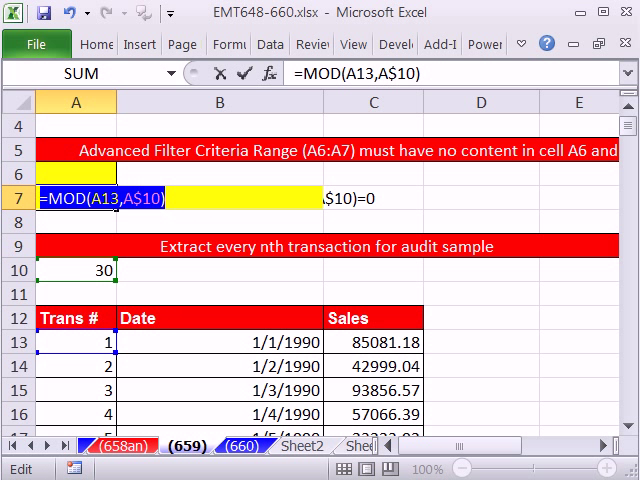
key(Return)
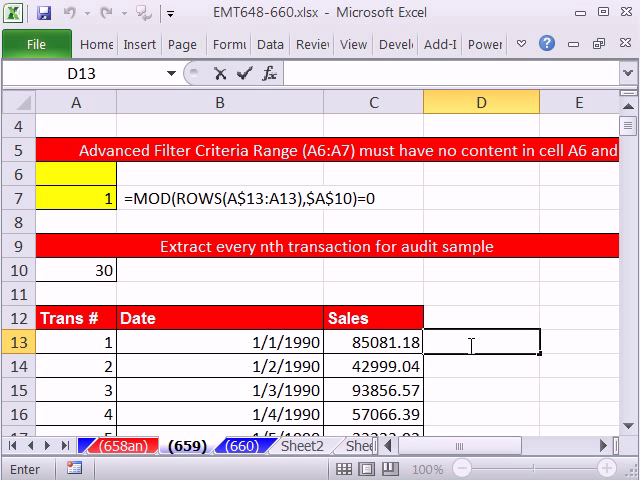
Fill =MOD(A13,A$10)=0 down column D and check TRUE at rows 30 and 60
text(=MOD(A13,A$10))
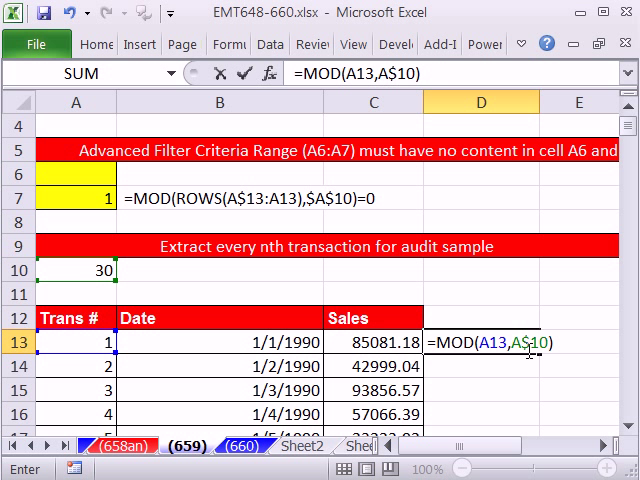
mouse_move(573, 272)
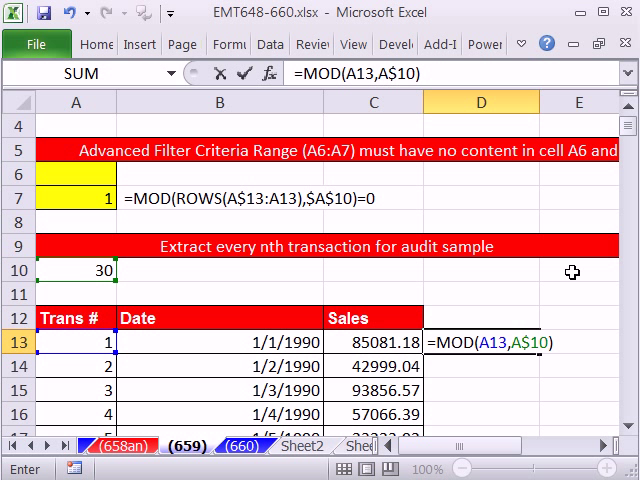
key(Return)
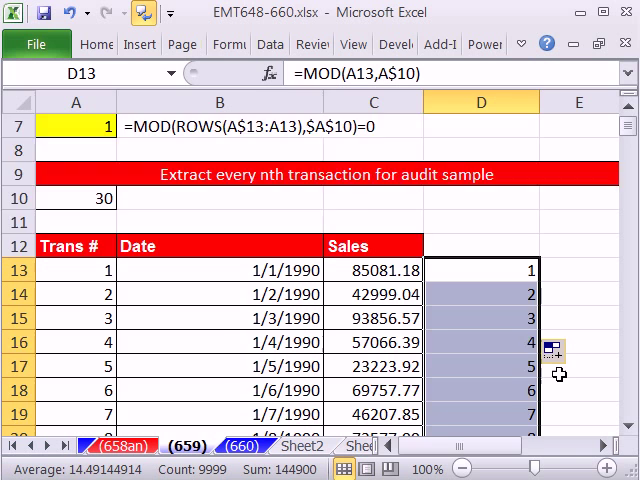
scroll(down, 3)
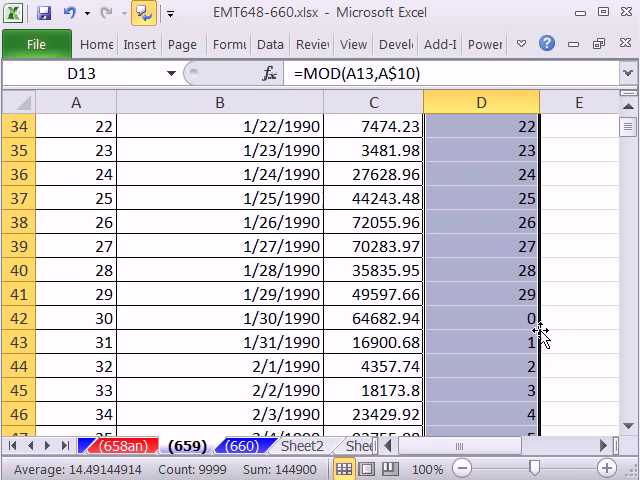
click(481, 318)
text(=0)
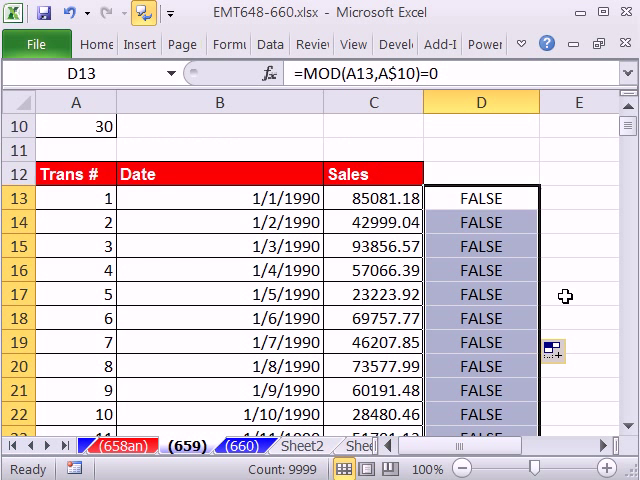
scroll(down, 3)
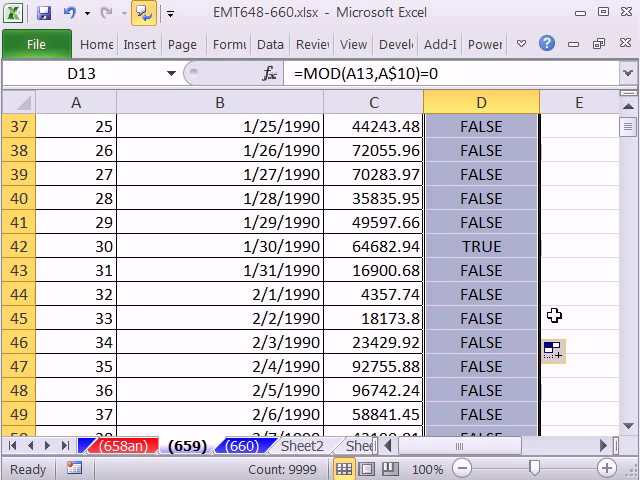
scroll(down, 3)
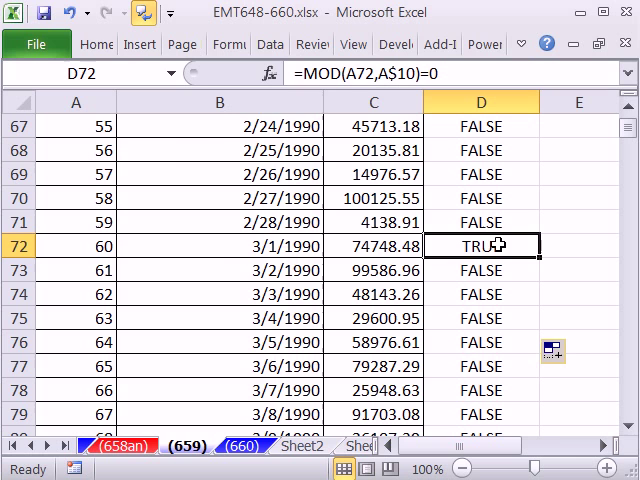
scroll(up, 3)
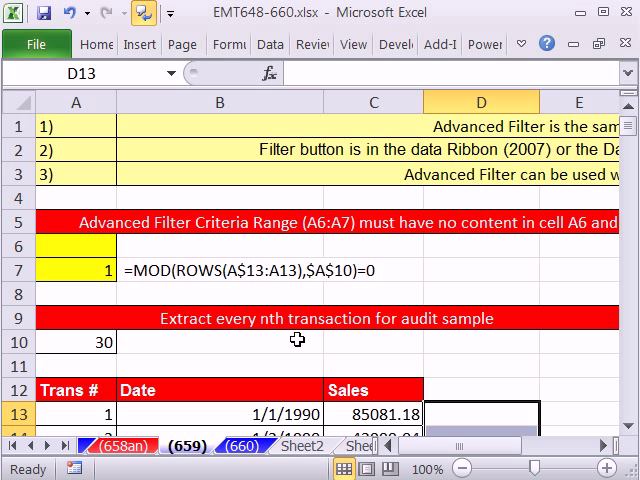
Select criteria cell A7 and open its =MOD(A13,A$10)=0 formula for editing
click(75, 271)
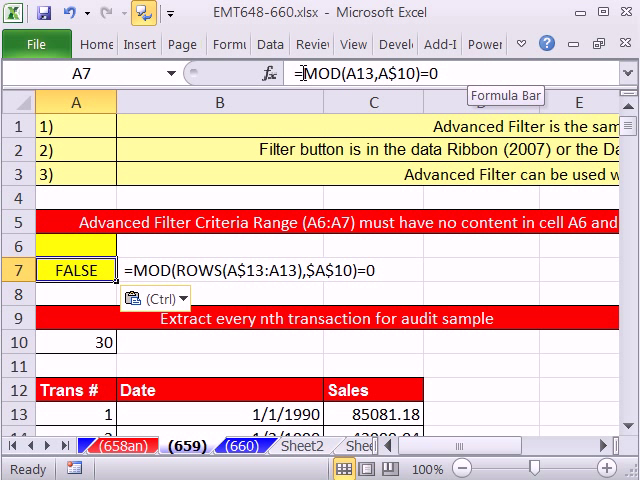
double_click(75, 270)
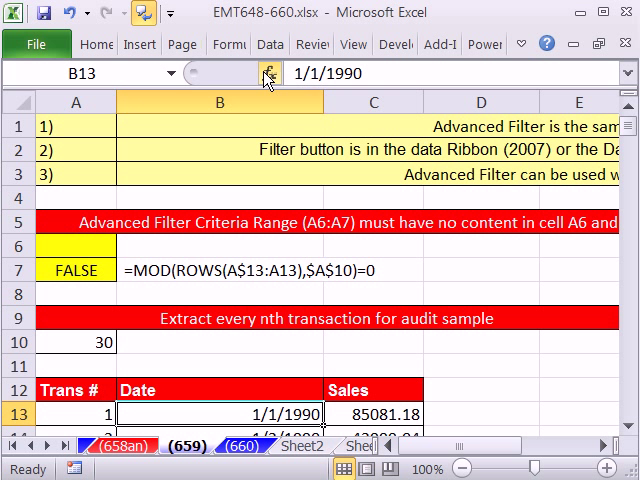
Run Advanced Filter to another location with criteria A6:A7 and destination E12
click(269, 44)
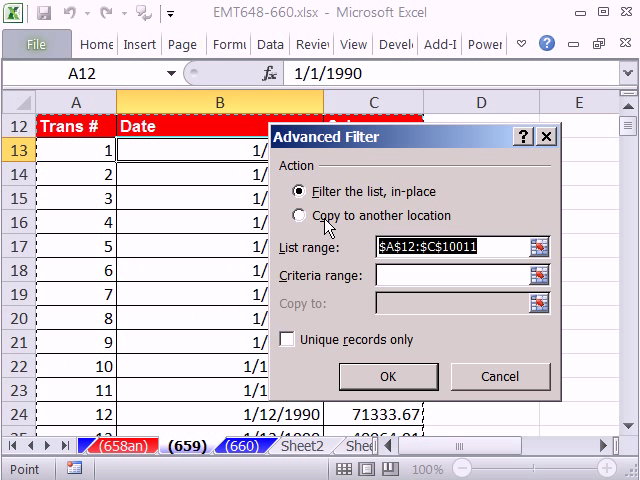
mouse_move(459, 267)
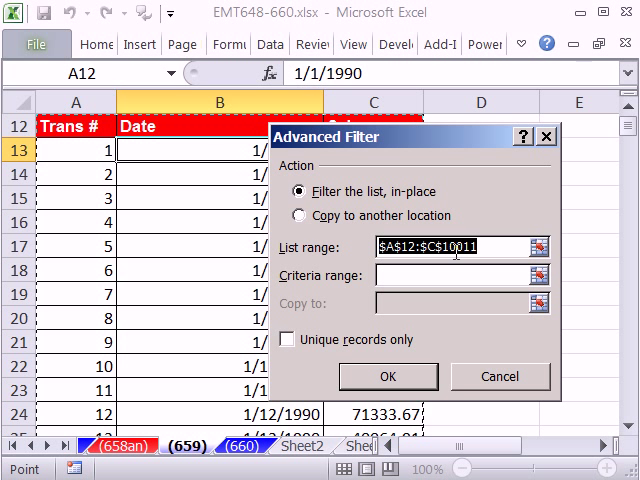
mouse_move(475, 275)
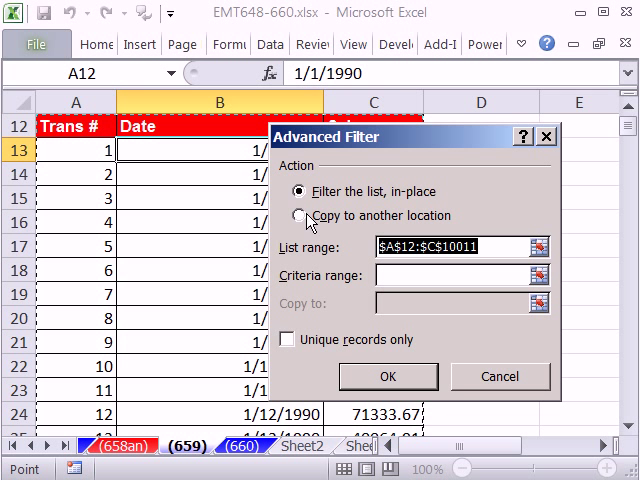
click(287, 216)
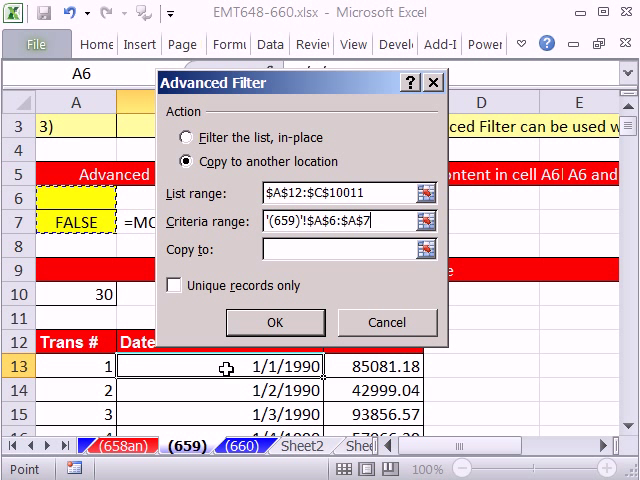
mouse_move(75, 365)
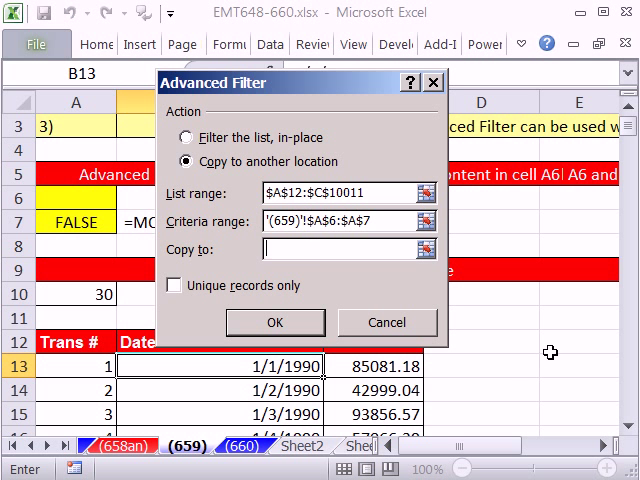
click(274, 322)
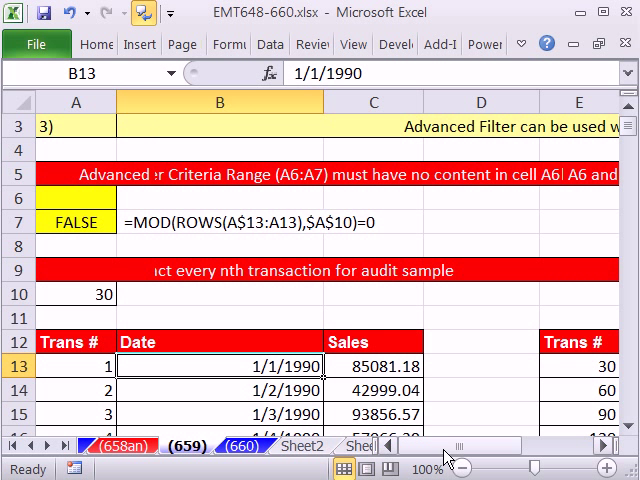
Scroll through the extracted every-30th Date and Sales records to review them
scroll(right, 3)
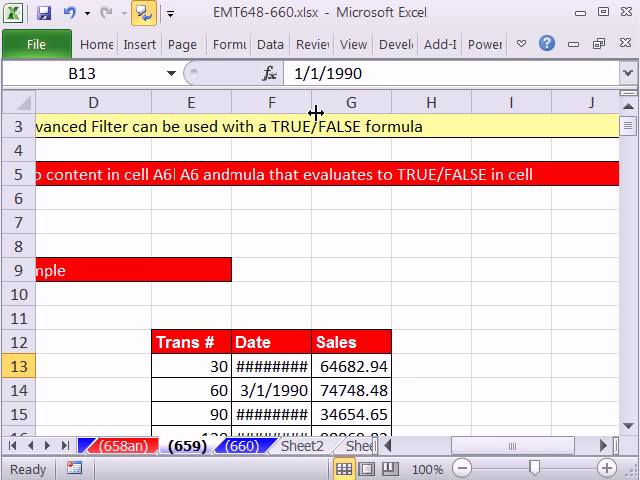
scroll(down, 3)
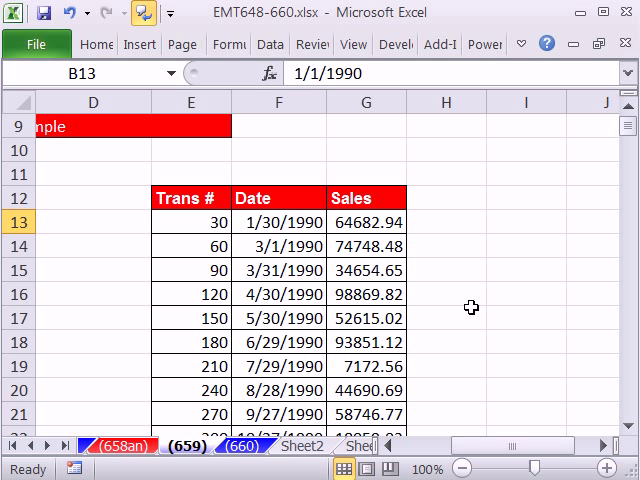
mouse_move(449, 288)
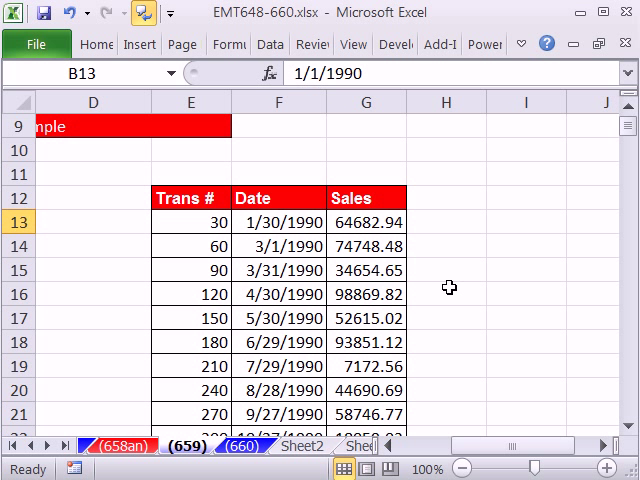
mouse_move(381, 288)
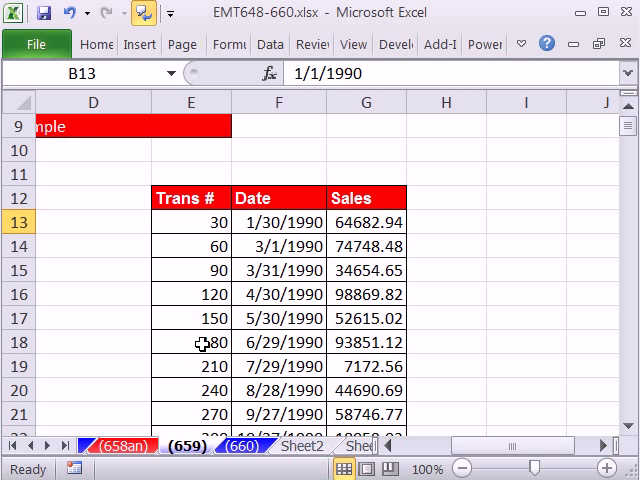
scroll(down, 3)
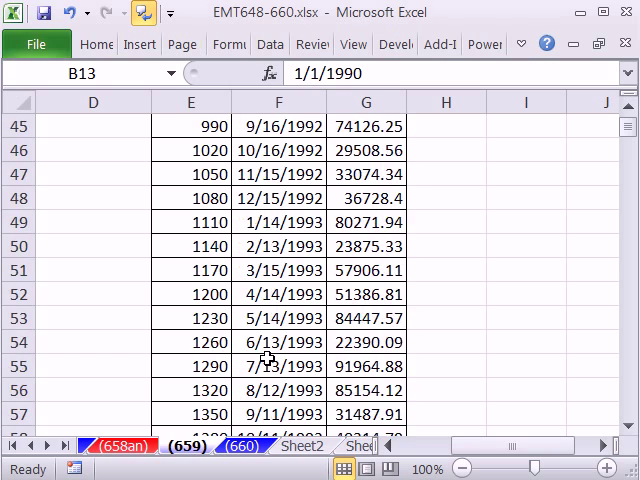
scroll(down, 3)
text(=MOD(A13,A$10)=0)
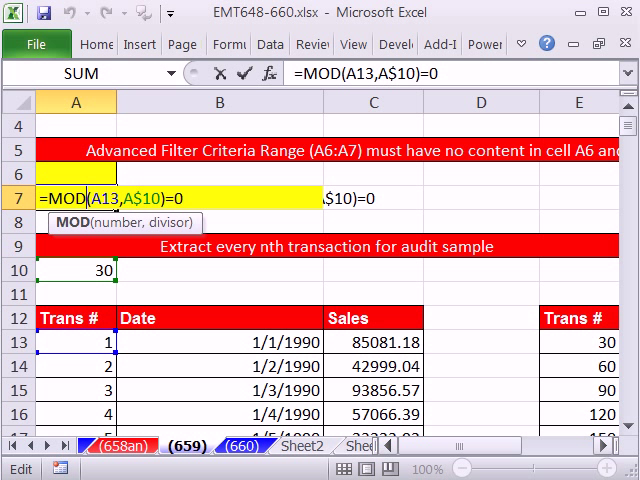
mouse_move(221, 335)
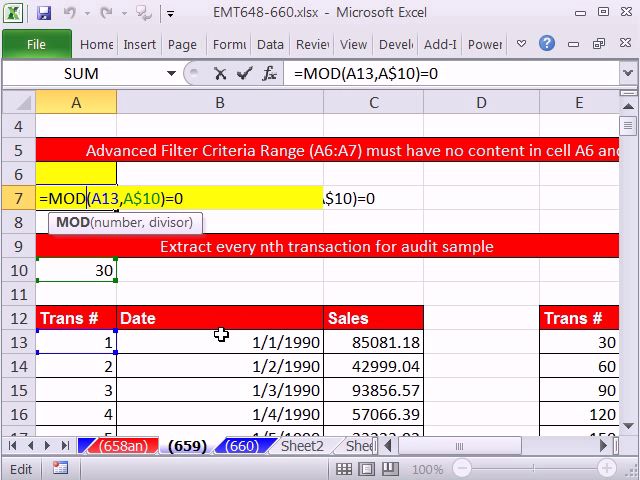
mouse_move(40, 348)
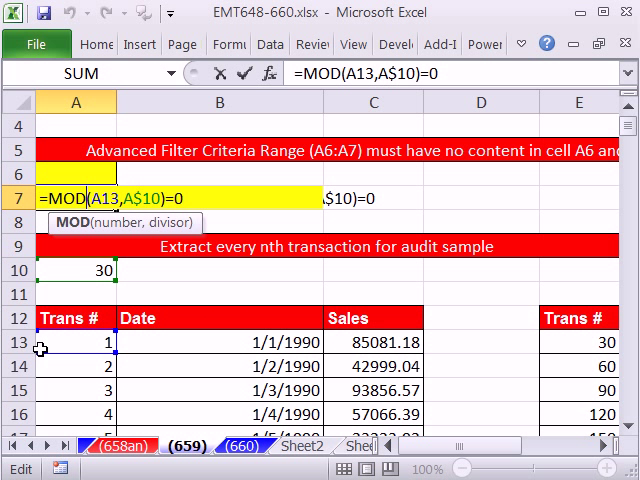
key(Return)
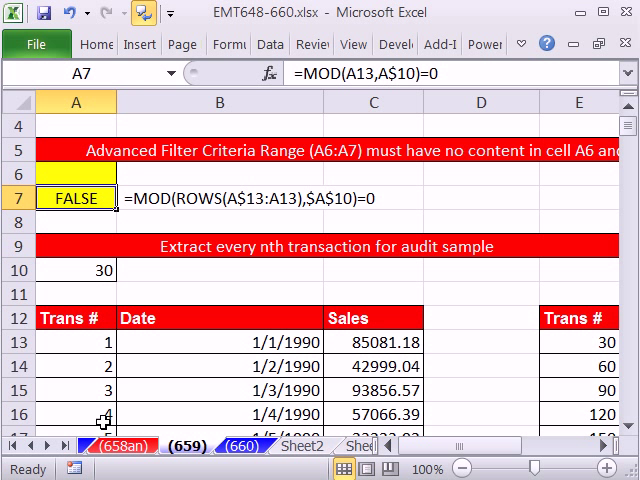
mouse_move(118, 312)
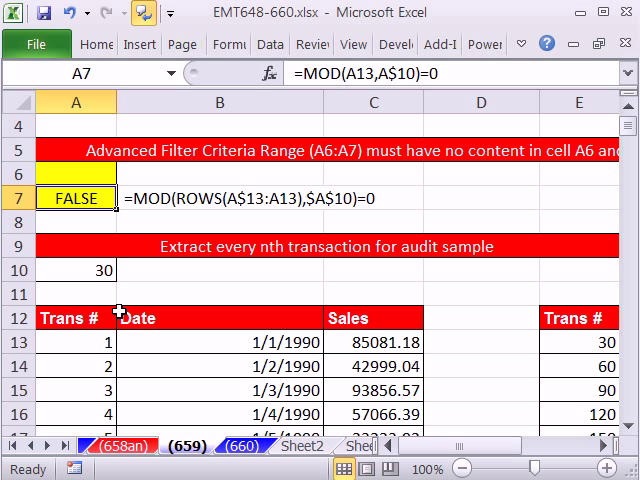
mouse_move(95, 342)
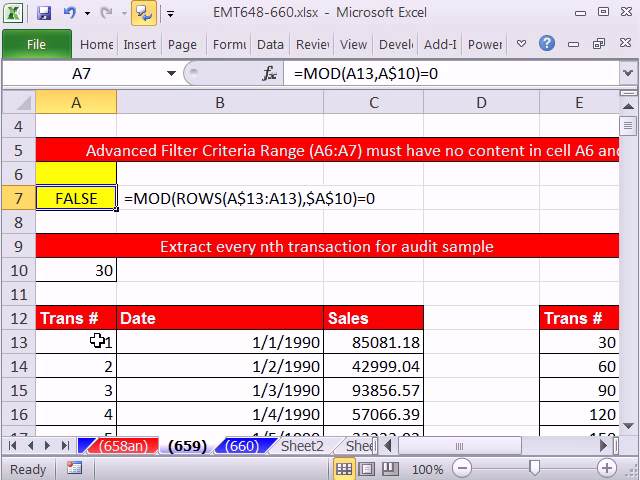
mouse_move(113, 200)
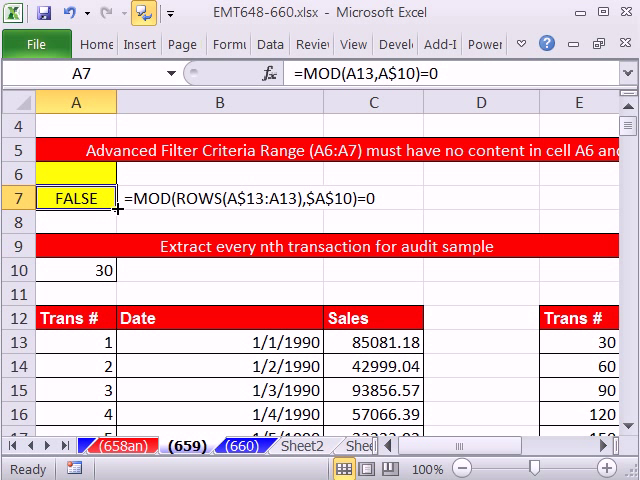
Start rewriting the A7 criterion, typing ROWS to count Date rows inside MOD
click(576, 318)
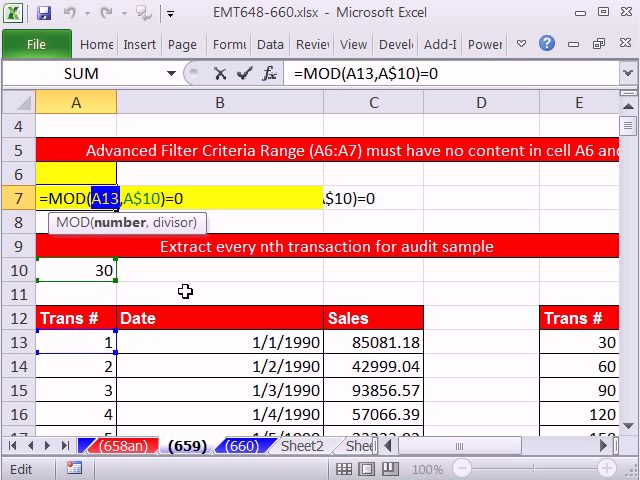
text(rows)
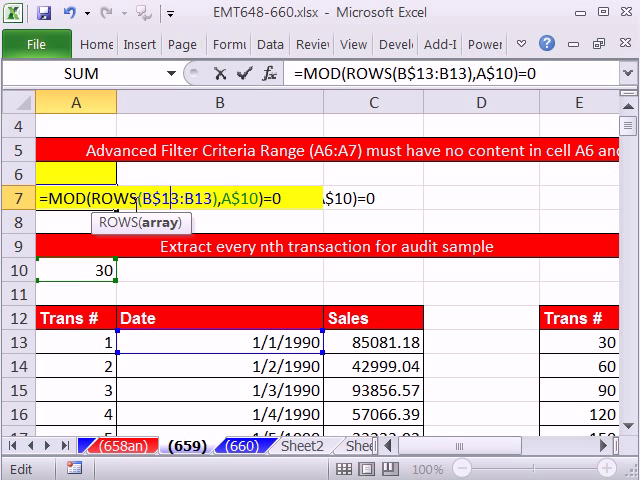
mouse_move(232, 183)
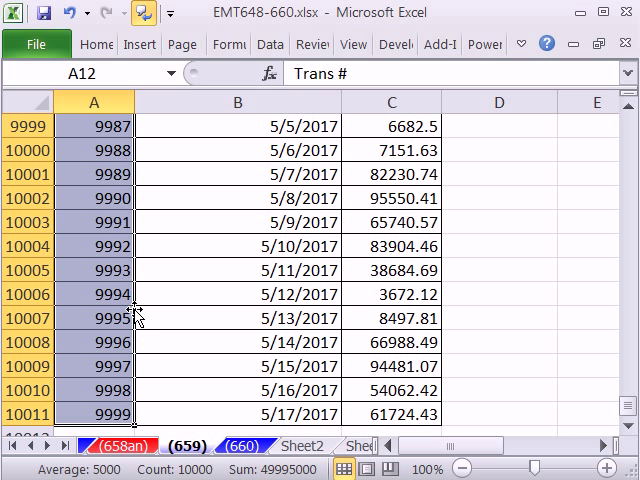
Remove the Trans # range in column E using Home > Clear > Clear All
key(alt)
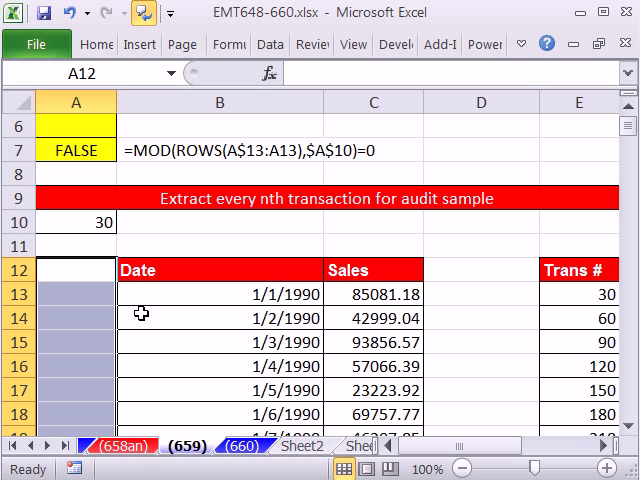
click(96, 44)
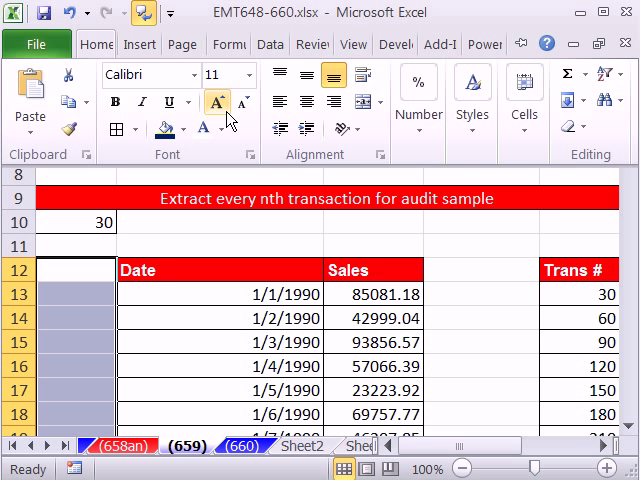
click(575, 127)
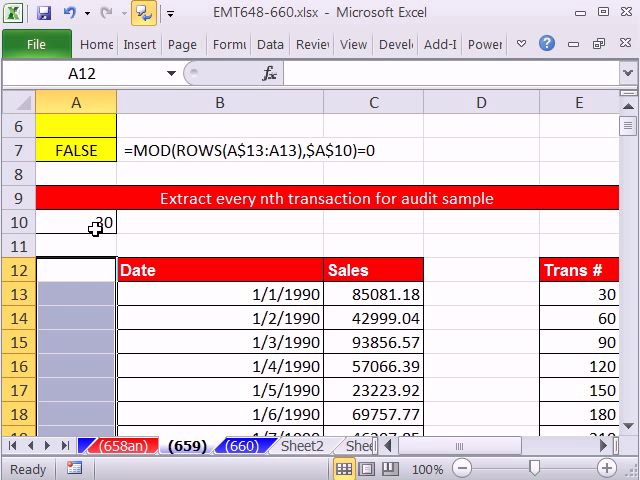
click(578, 269)
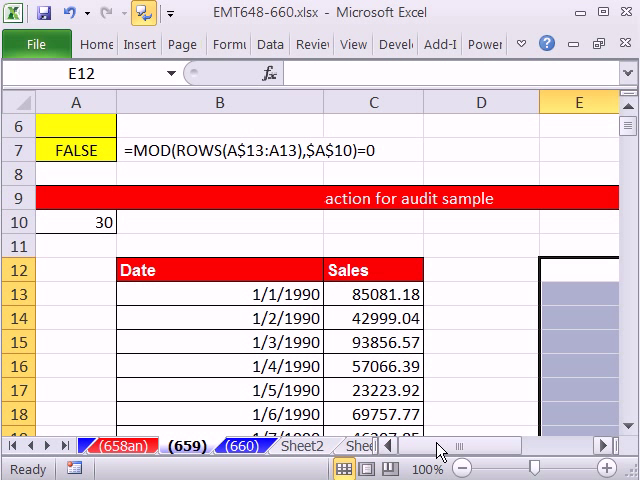
Select a cell inside the Date data and scroll back up the sheet
click(219, 293)
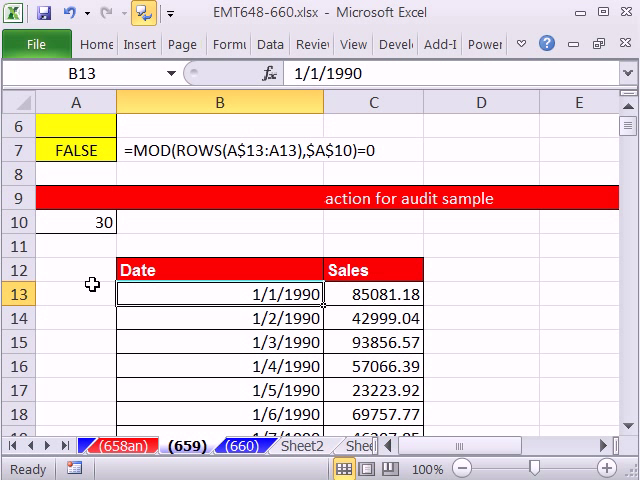
mouse_move(326, 391)
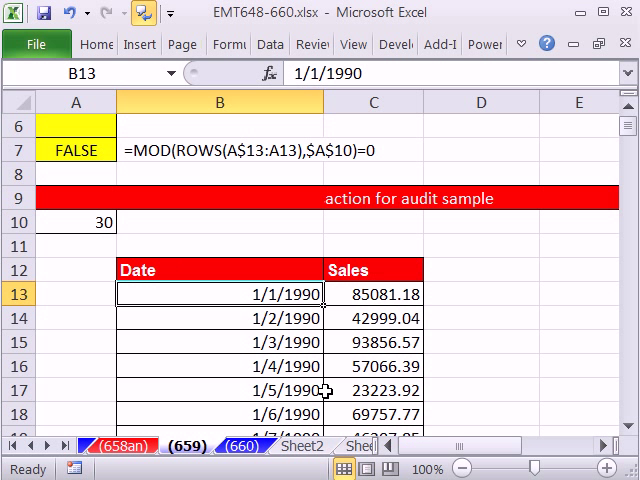
scroll(up, 3)
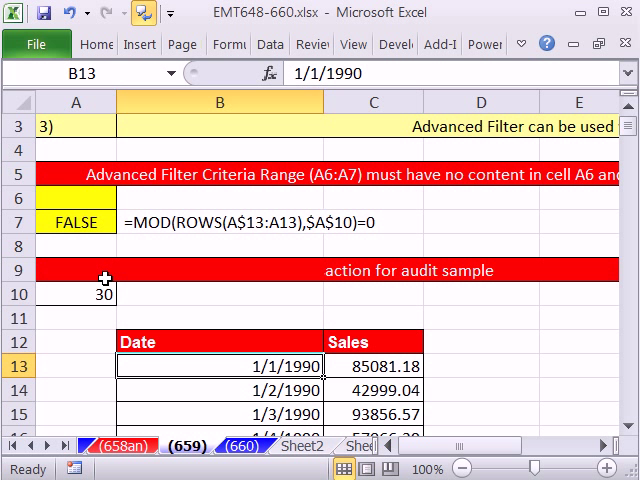
mouse_move(73, 348)
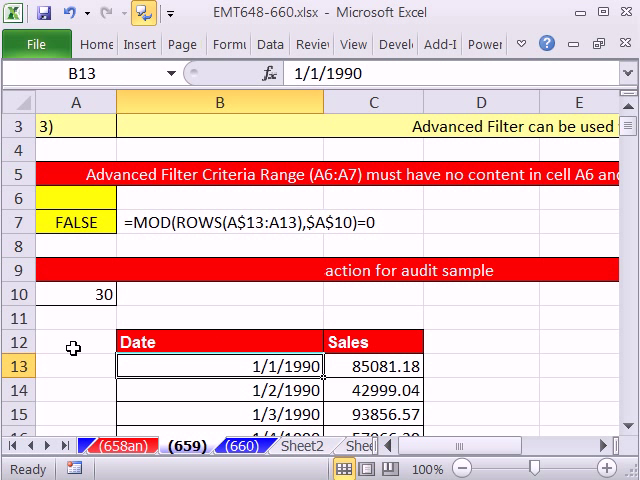
mouse_move(472, 368)
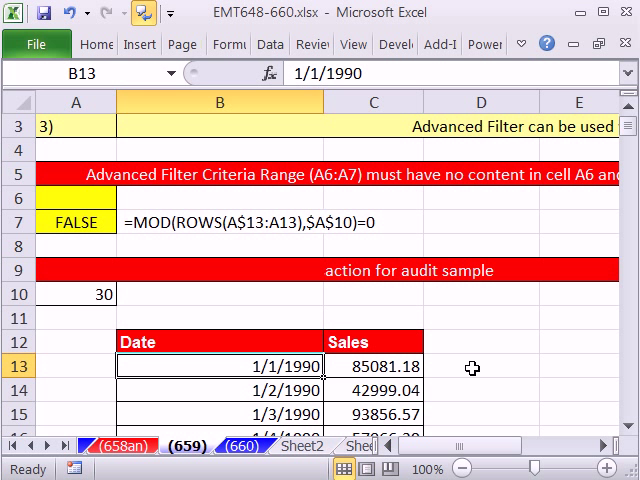
mouse_move(326, 301)
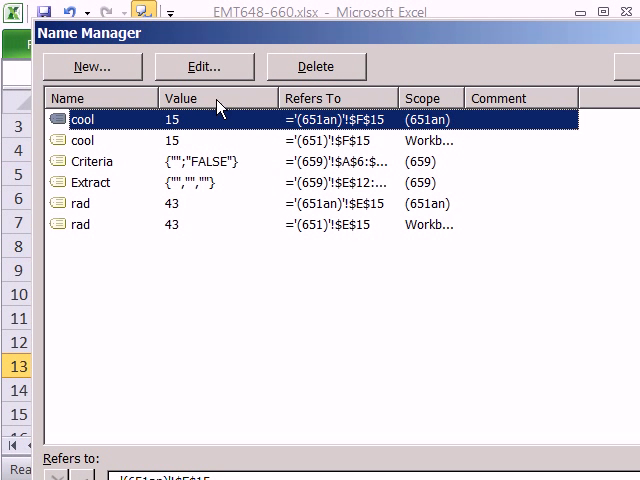
Delete the Extract and Criteria defined names in Name Manager
click(315, 66)
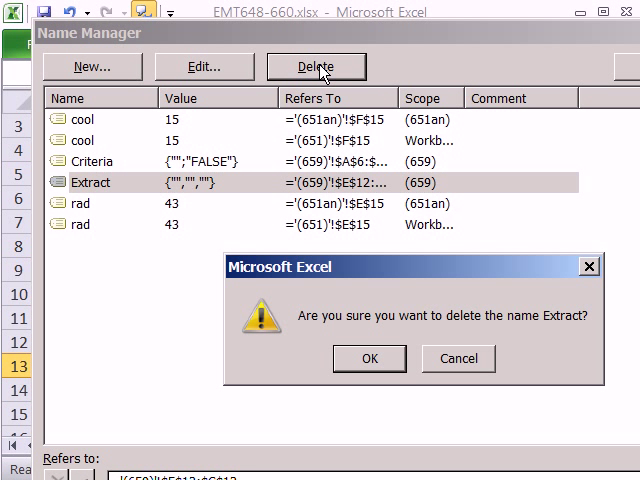
click(369, 358)
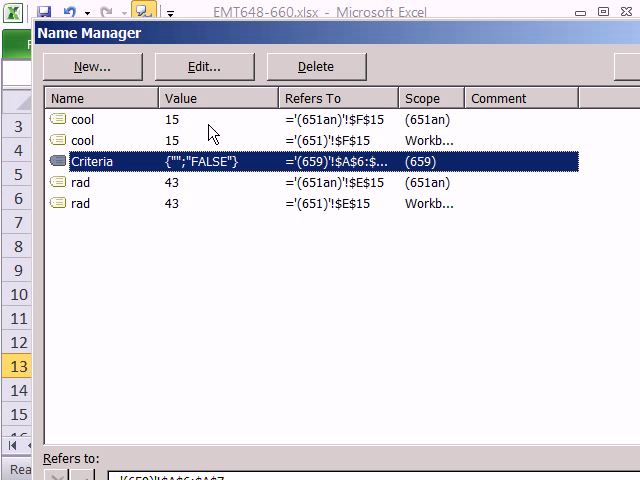
click(316, 66)
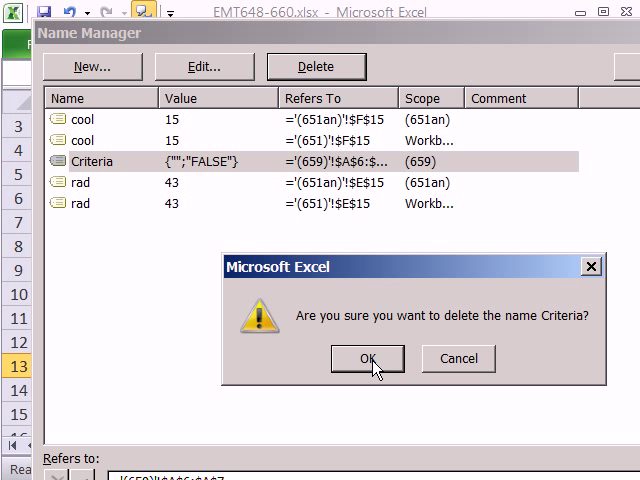
click(367, 358)
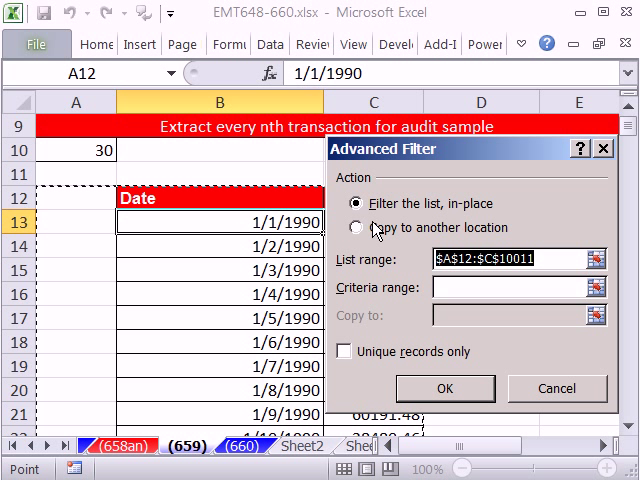
Set list range B12:C10011, criteria A6:A7, and copy results to E12
click(357, 227)
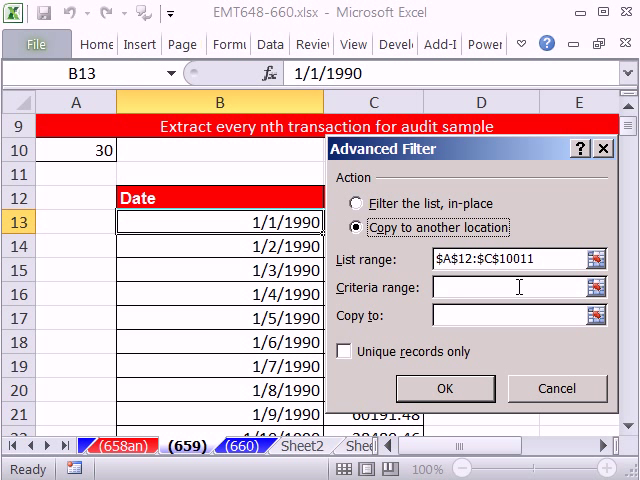
click(558, 388)
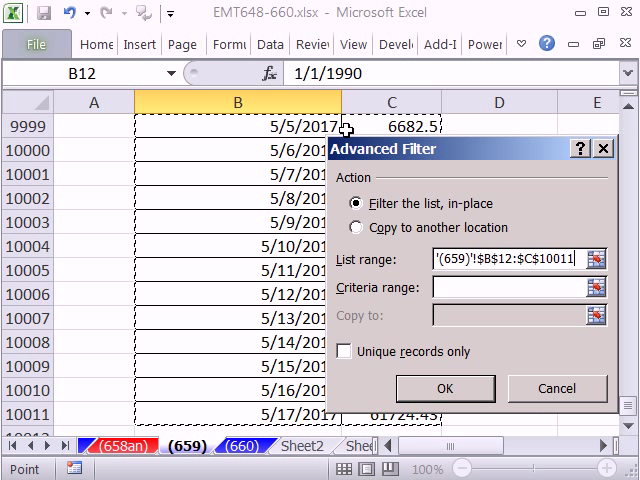
mouse_move(533, 163)
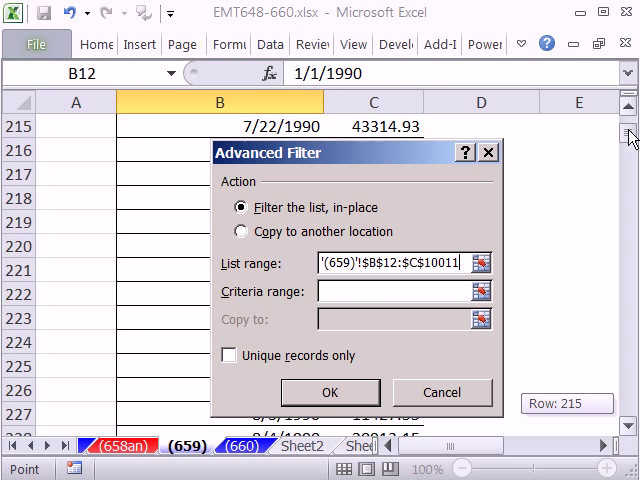
scroll(up, 3)
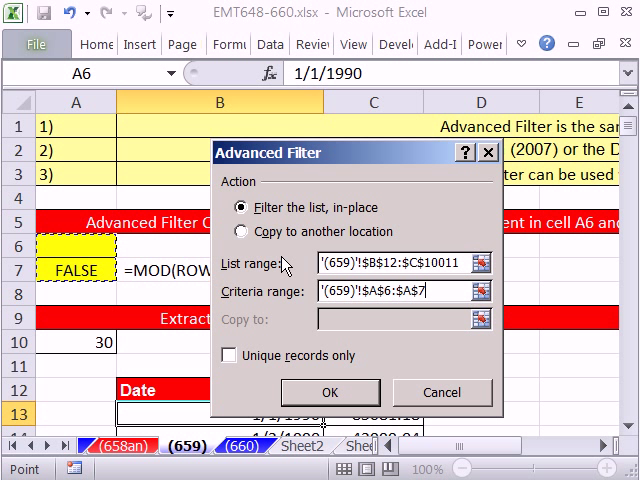
click(240, 231)
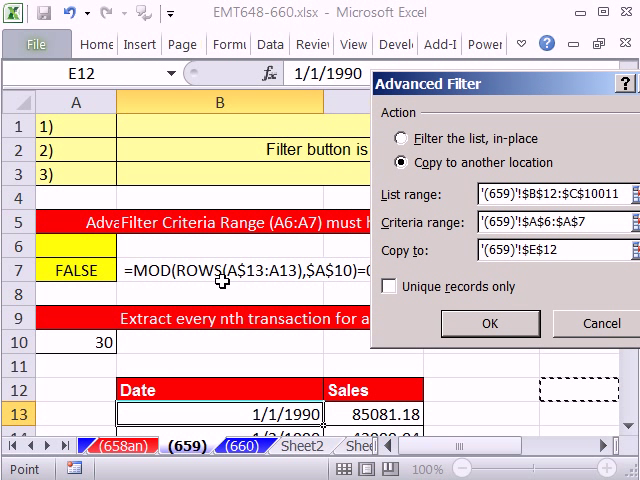
mouse_move(72, 277)
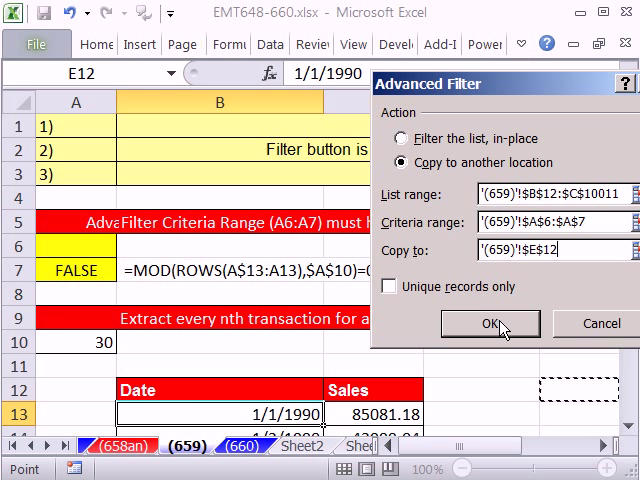
Run the Advanced Filter and scroll through the extracted Date/Sales records in E:F
click(489, 323)
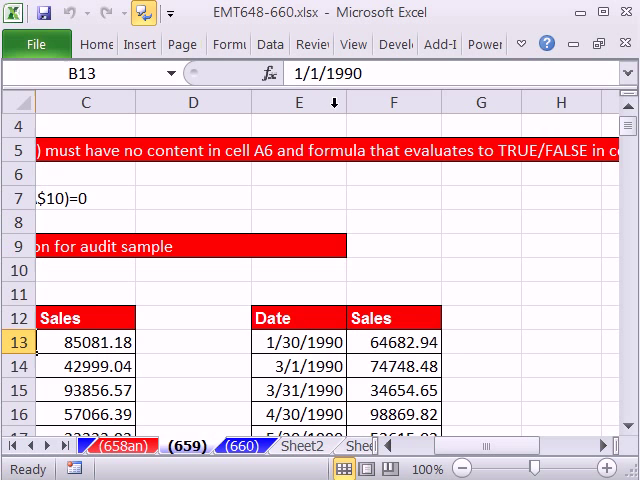
scroll(down, 3)
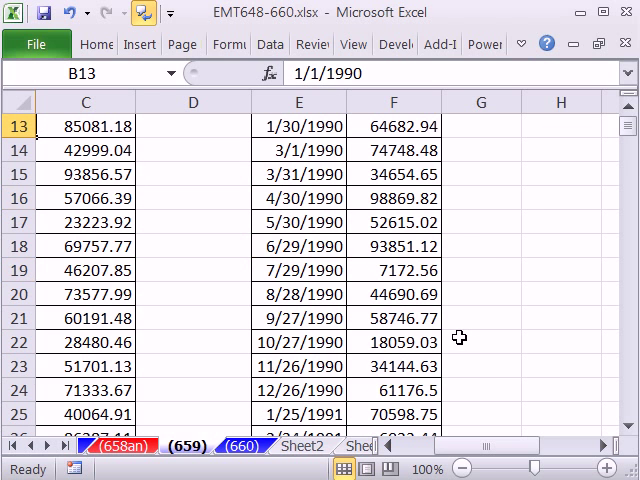
scroll(down, 3)
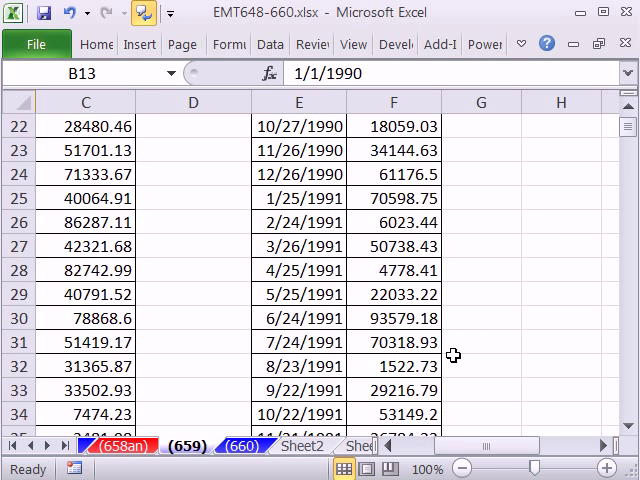
scroll(up, 3)
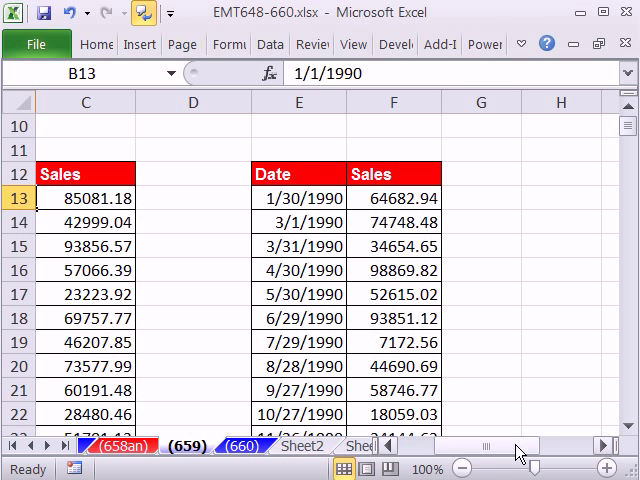